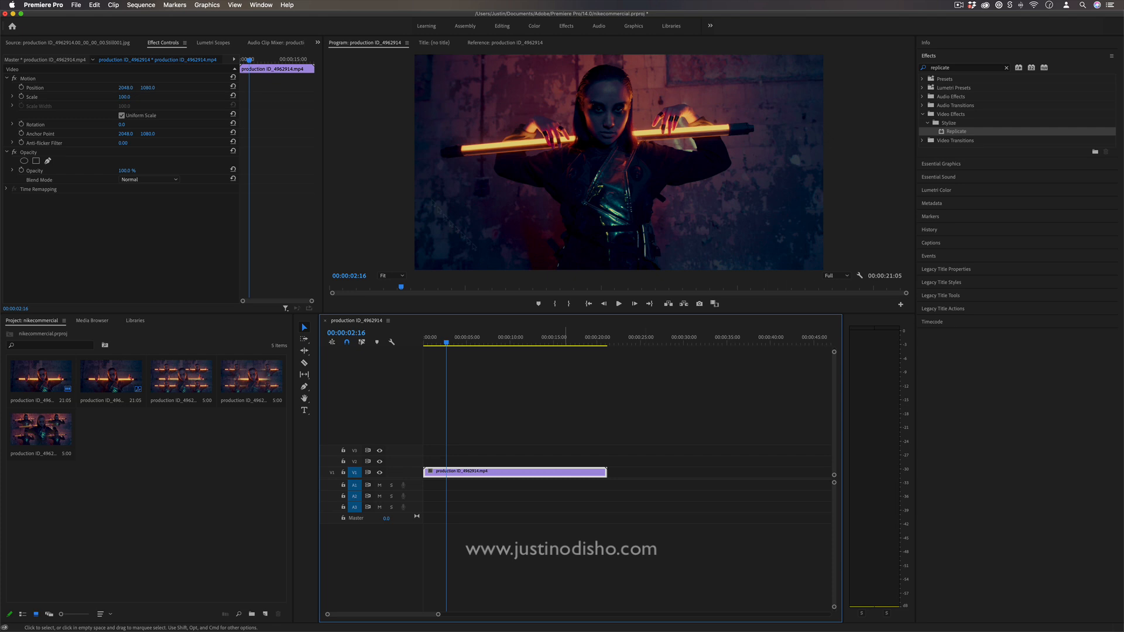
Step: Apply the Replicate effect from the Effects search results to the timeline clip
{"action": "left_click", "coordinate": [964, 67]}
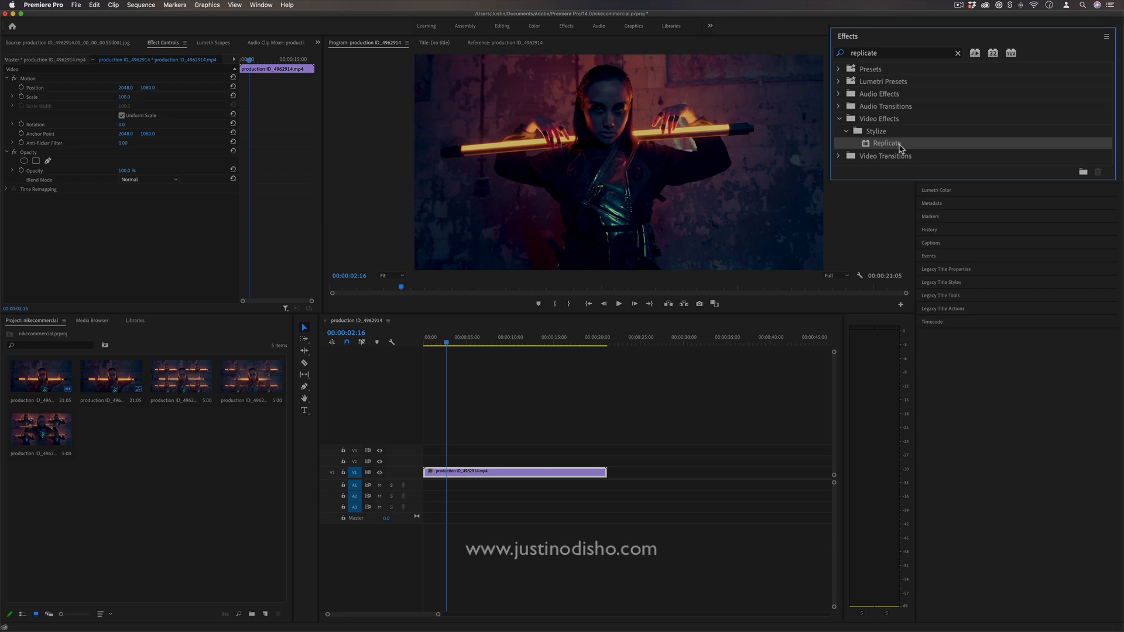
{"action": "left_click_drag", "start_coordinate": [887, 143], "coordinate": [514, 471]}
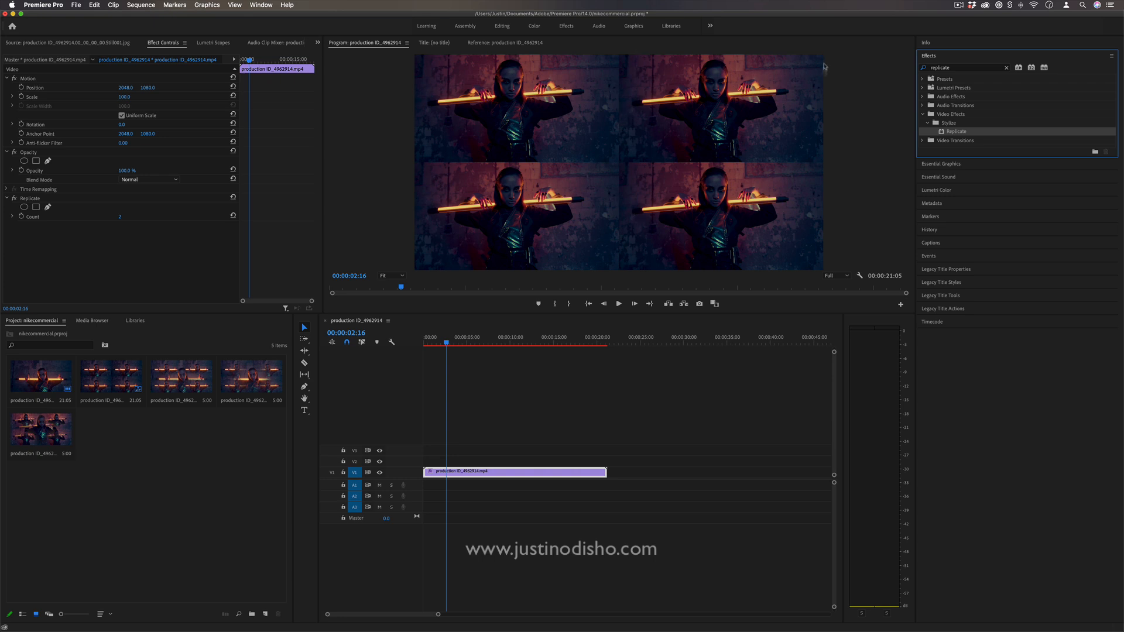
{"action": "double_click", "coordinate": [118, 216]}
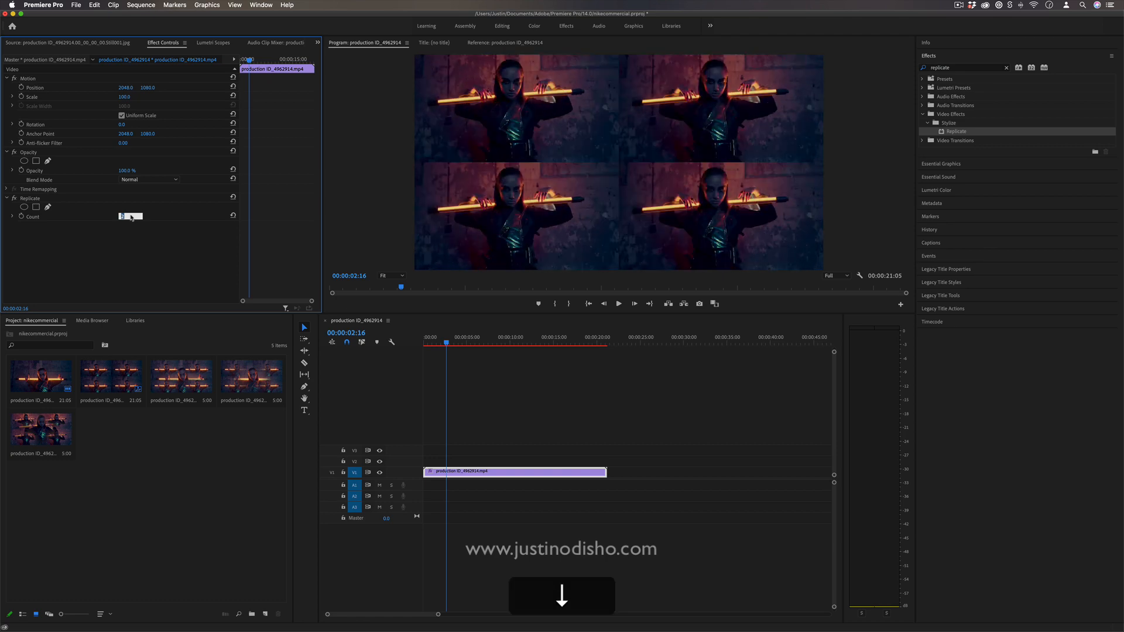
{"action": "type", "text": "2"}
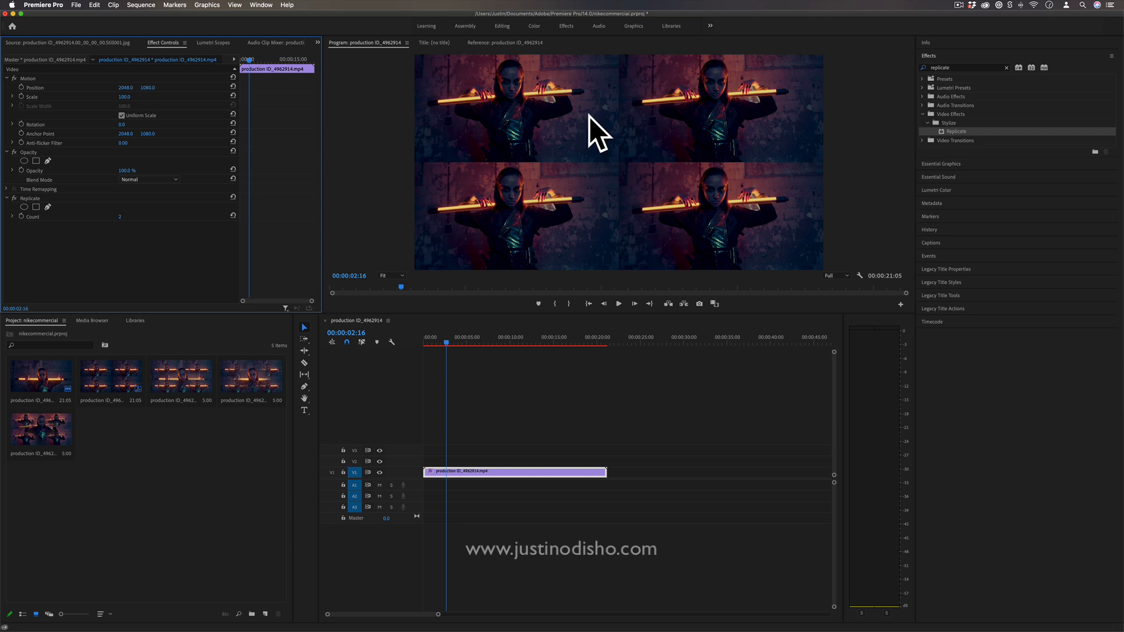
{"action": "mouse_move", "coordinate": [132, 195]}
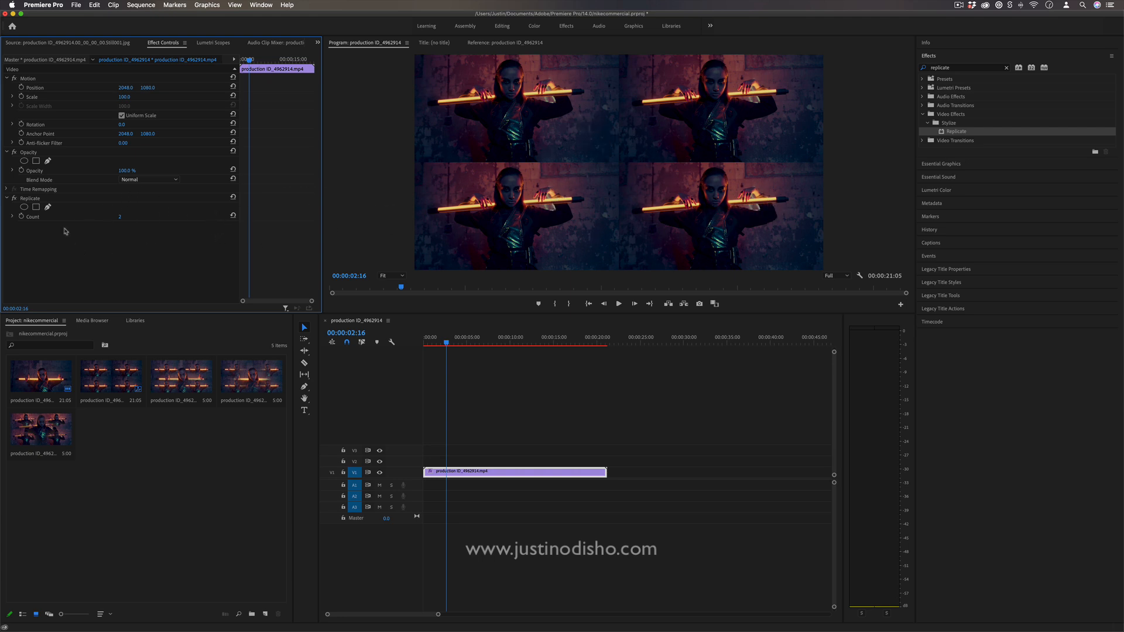
{"action": "mouse_move", "coordinate": [93, 207]}
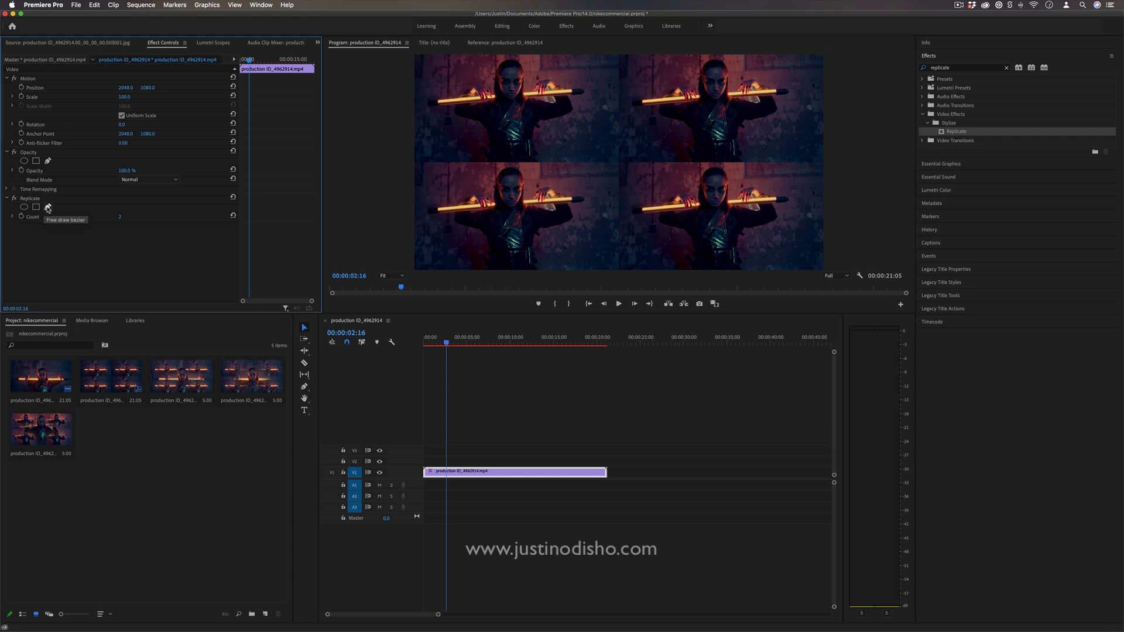
Step: Add an oval mask to Replicate and set it to Inverted
{"action": "left_click", "coordinate": [36, 207]}
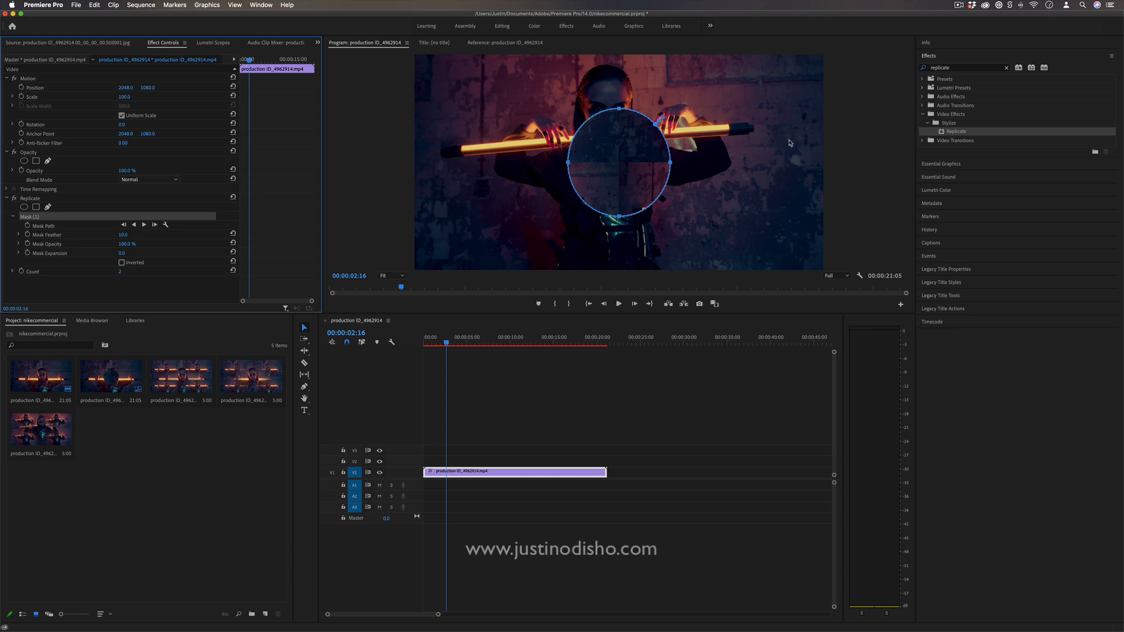
{"action": "mouse_move", "coordinate": [789, 146]}
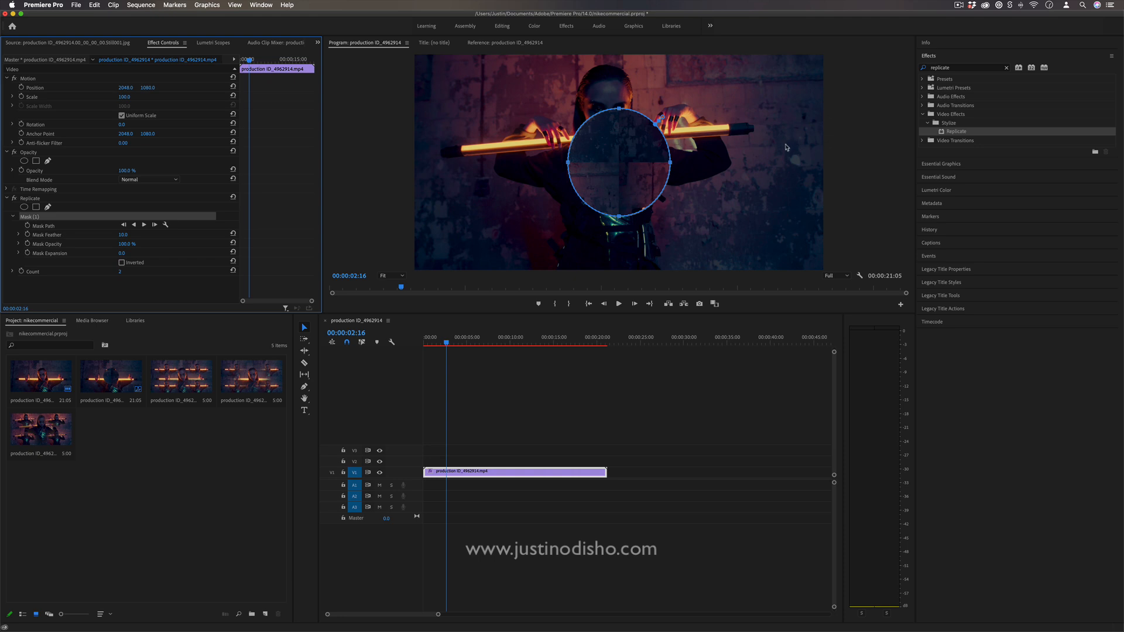
{"action": "left_click", "coordinate": [121, 262]}
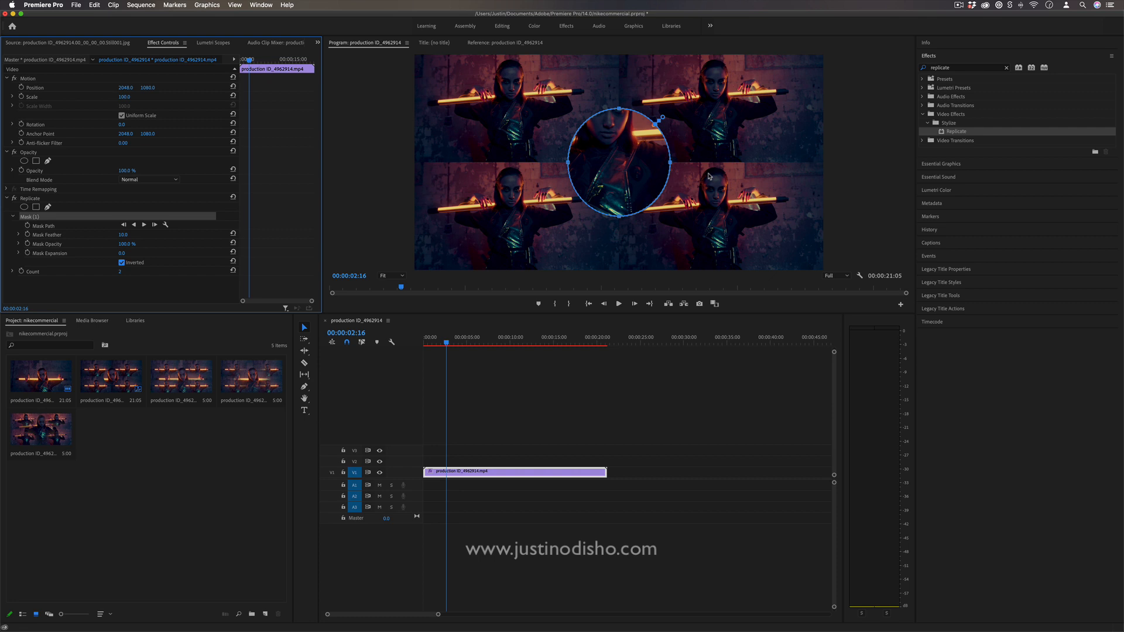
{"action": "mouse_move", "coordinate": [622, 157]}
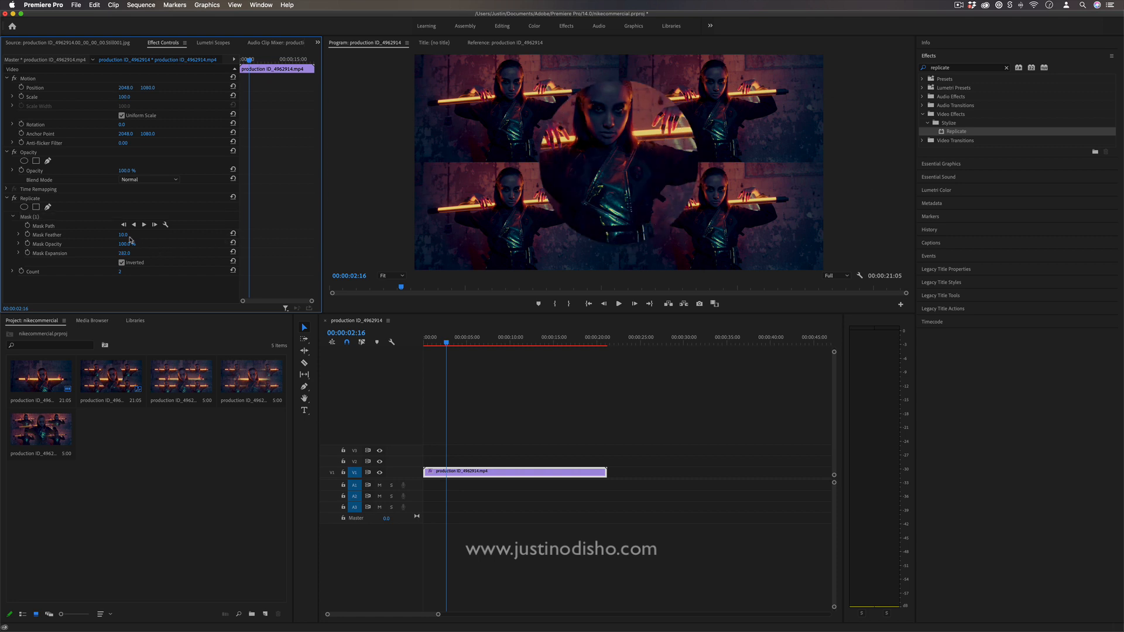
Step: Raise the oval mask's feather value for a softer edge
{"action": "left_click_drag", "start_coordinate": [124, 234], "coordinate": [126, 234]}
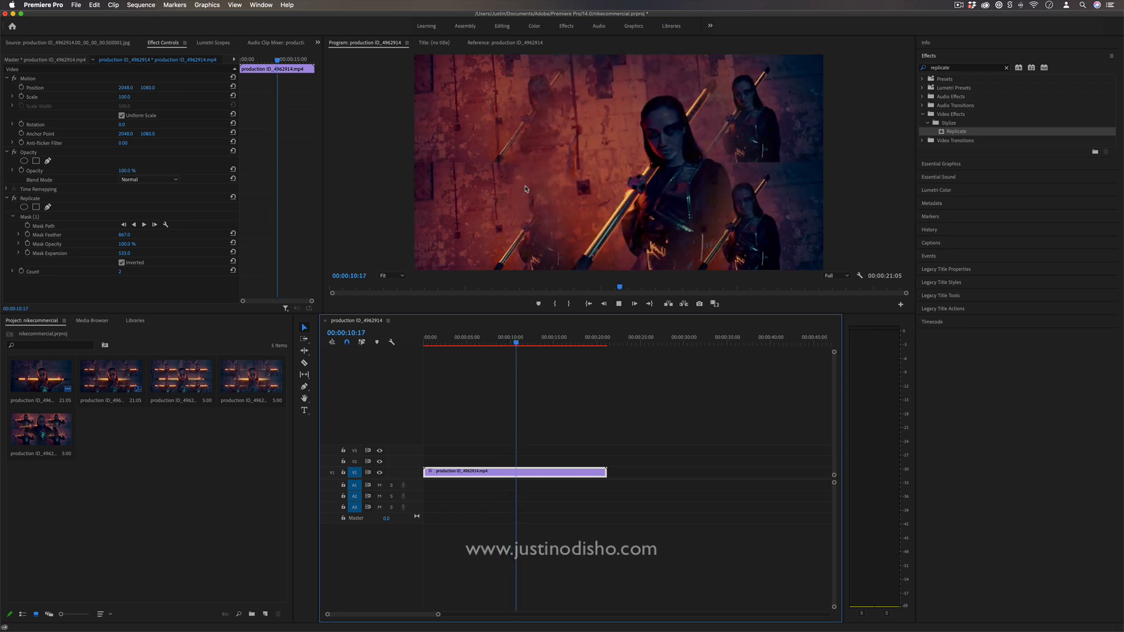
Step: Move the playhead to about 13 seconds and select Mask (1) for deletion
{"action": "left_click_drag", "start_coordinate": [515, 344], "coordinate": [523, 343]}
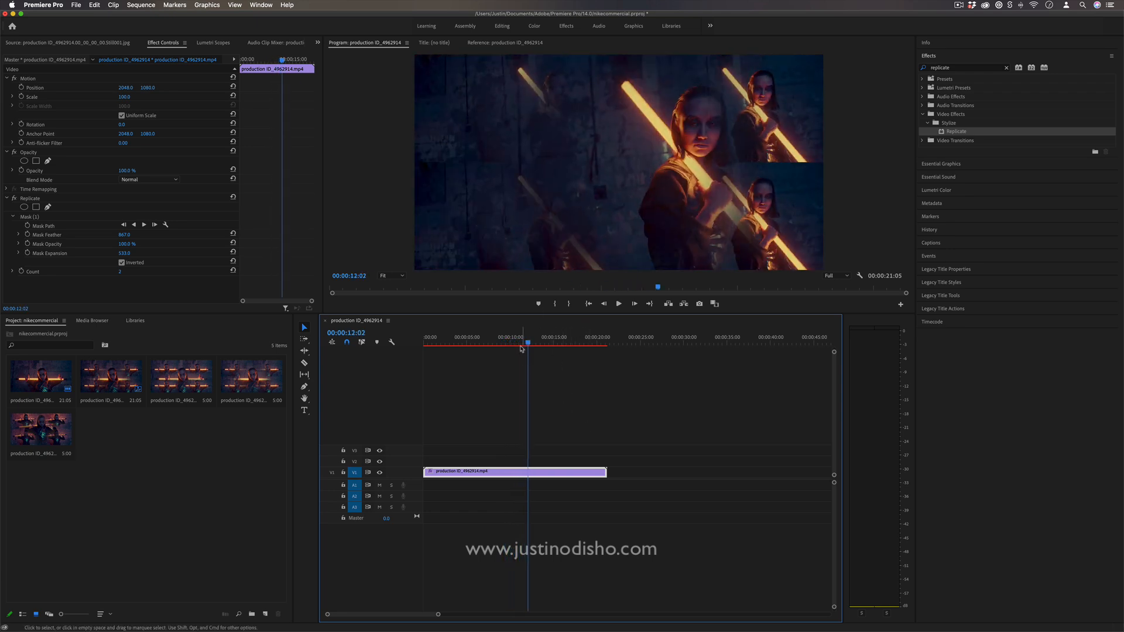
{"action": "left_click", "coordinate": [540, 337]}
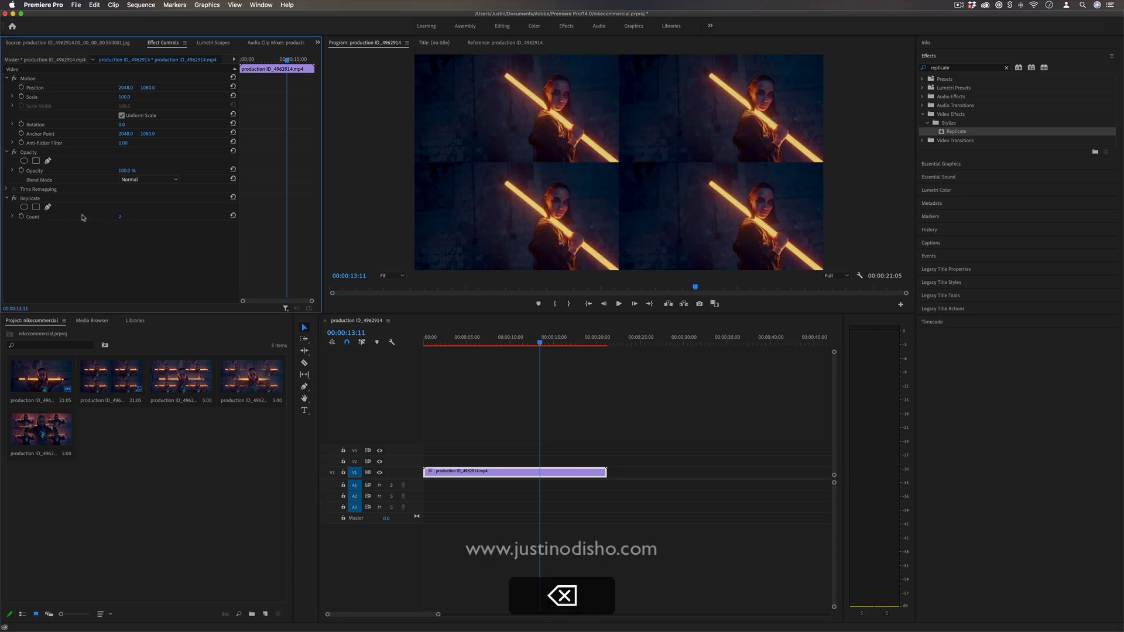
Step: Draw a closed four-pointed star mask on Replicate with the bezier pen
{"action": "left_click", "coordinate": [35, 206]}
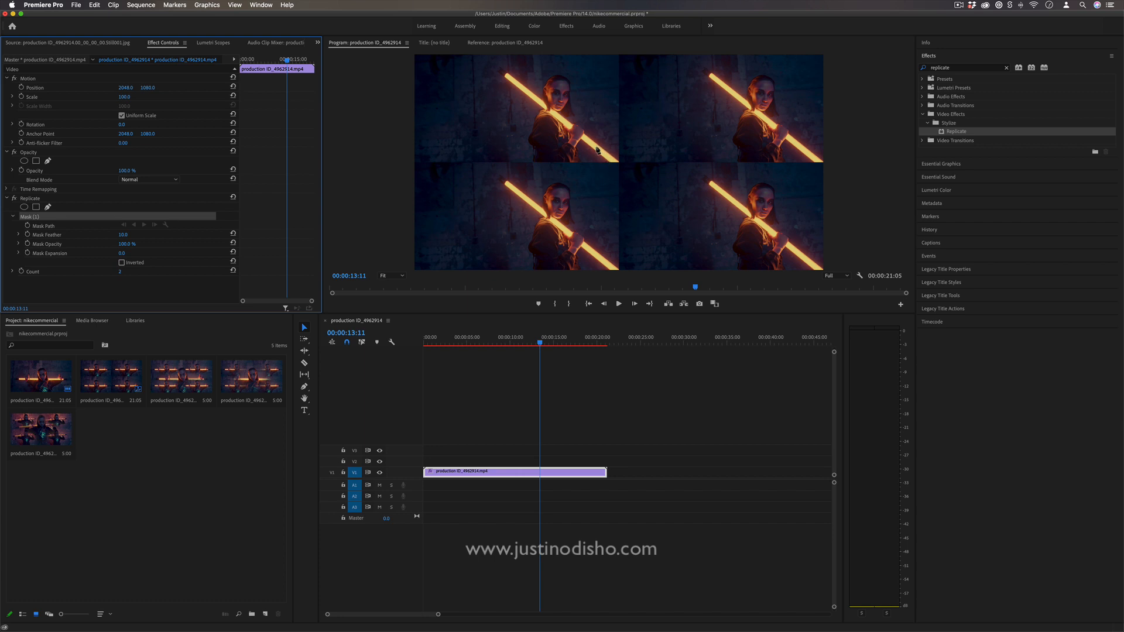
{"action": "mouse_move", "coordinate": [418, 159]}
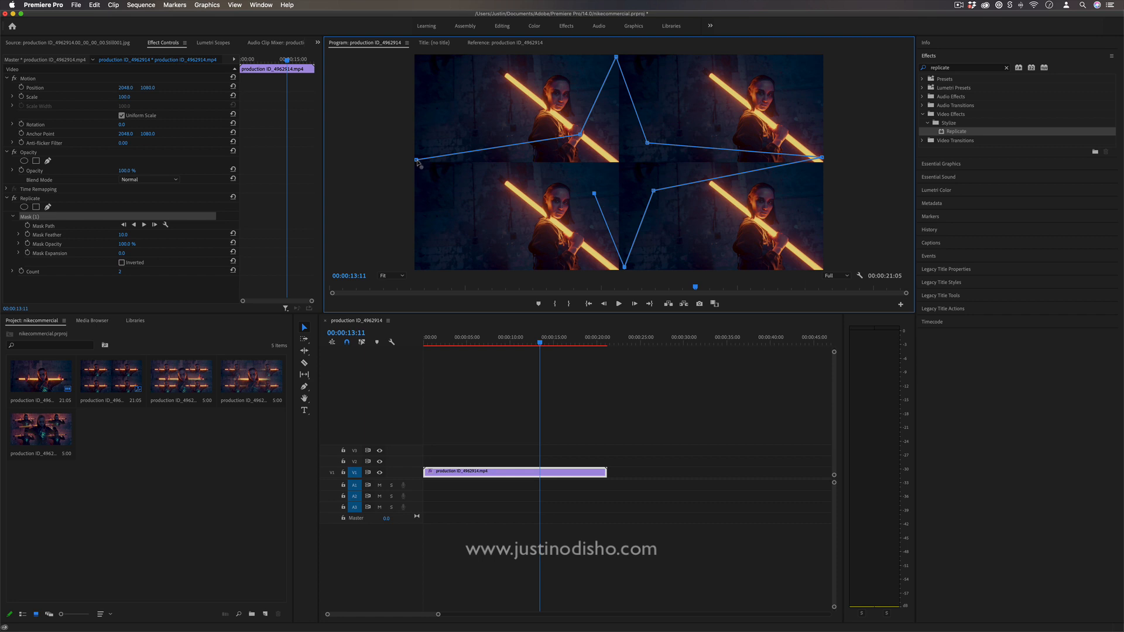
{"action": "left_click", "coordinate": [121, 263]}
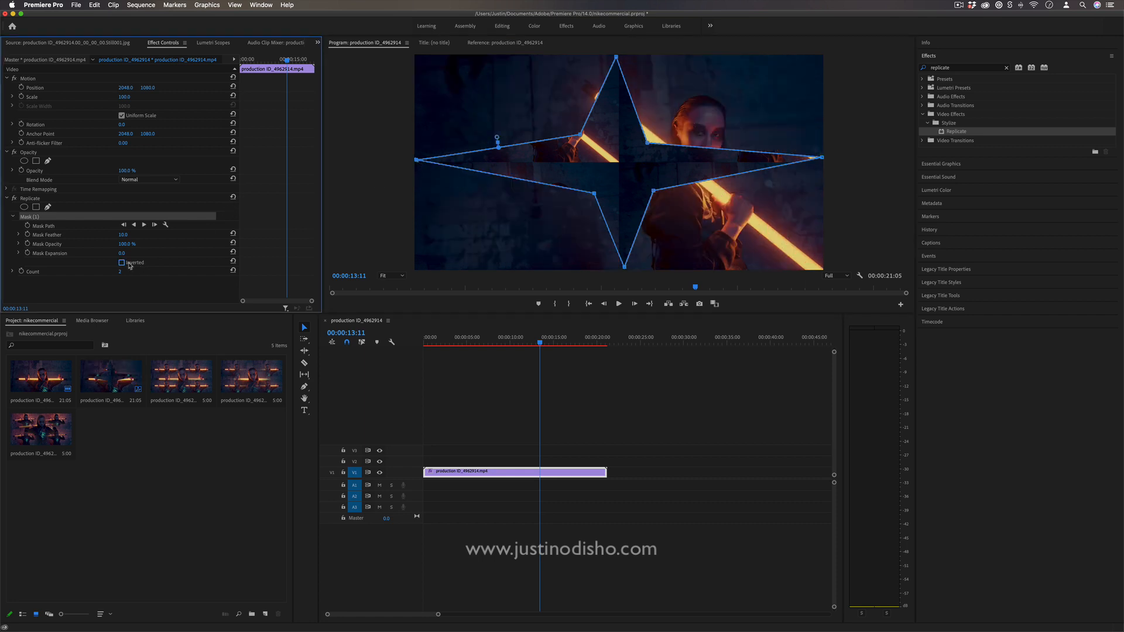
Step: Invert the star mask, return the playhead near the start, and deselect the clip
{"action": "left_click", "coordinate": [122, 262]}
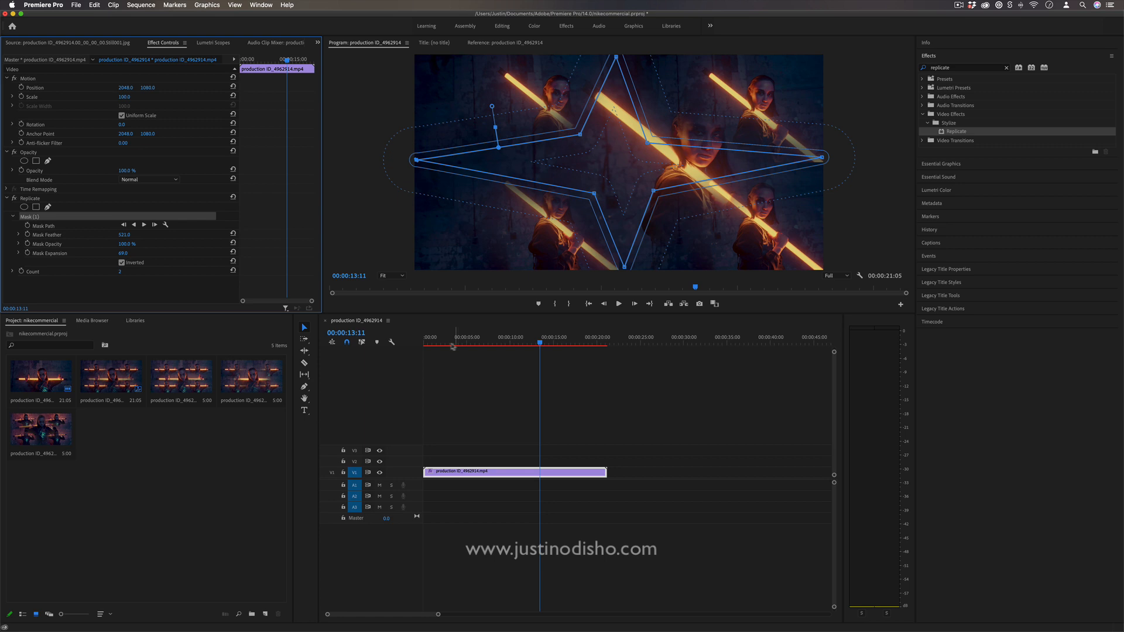
{"action": "left_click", "coordinate": [447, 336]}
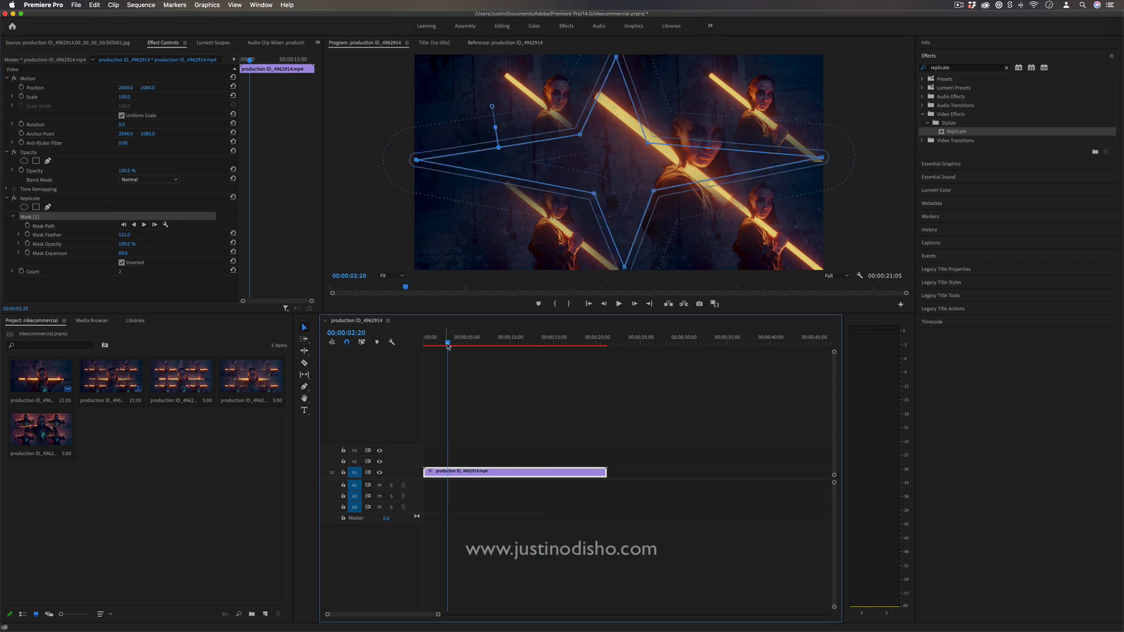
{"action": "left_click", "coordinate": [514, 376]}
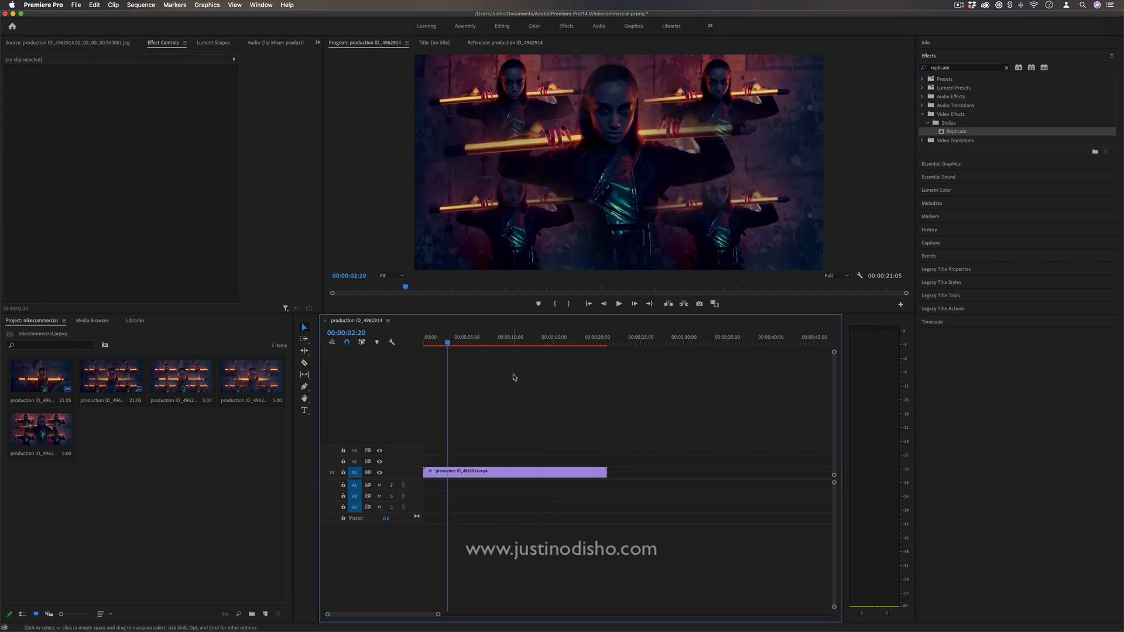